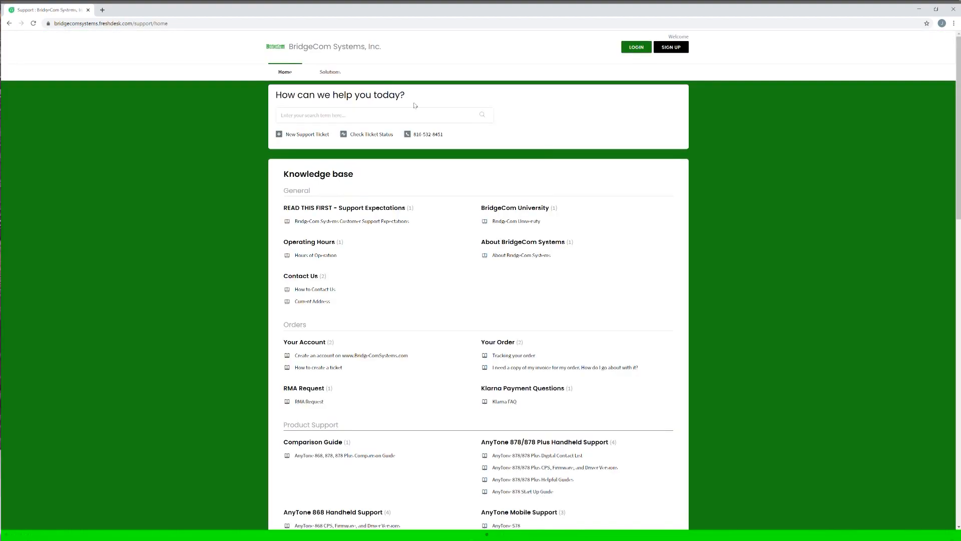
Open the AnyTone 878/878 Plus CPS, Firmware, and Driver Versions article and its V1.21 CPS link.
scroll(down, 3)
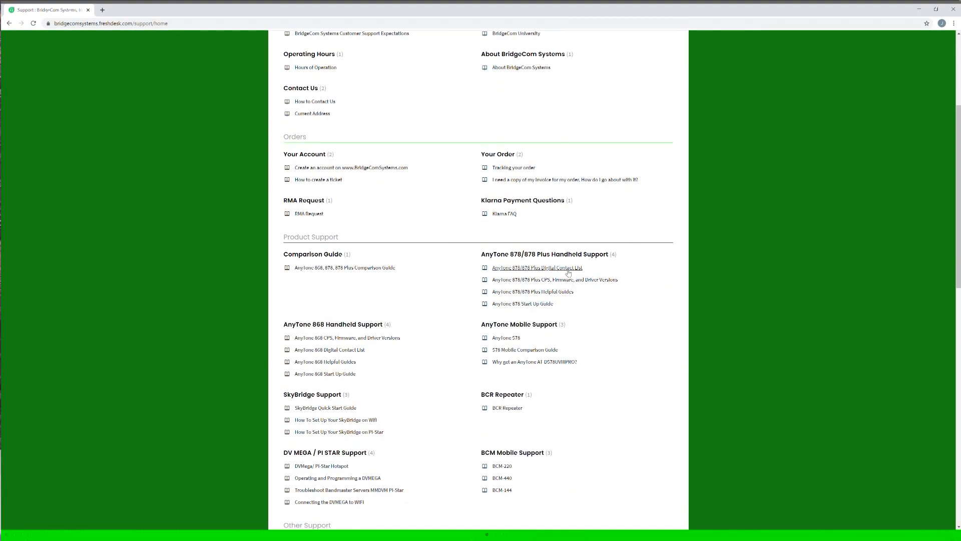
click(554, 278)
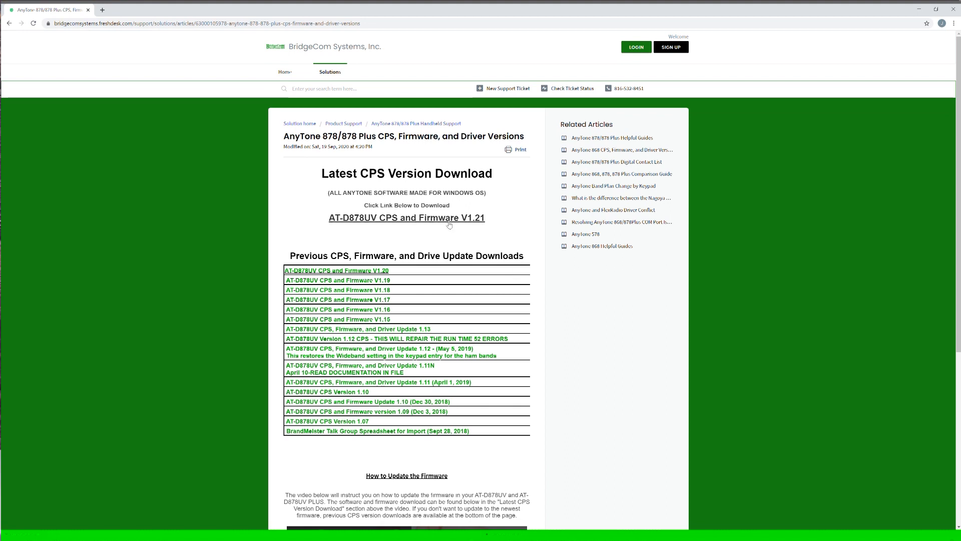
click(406, 218)
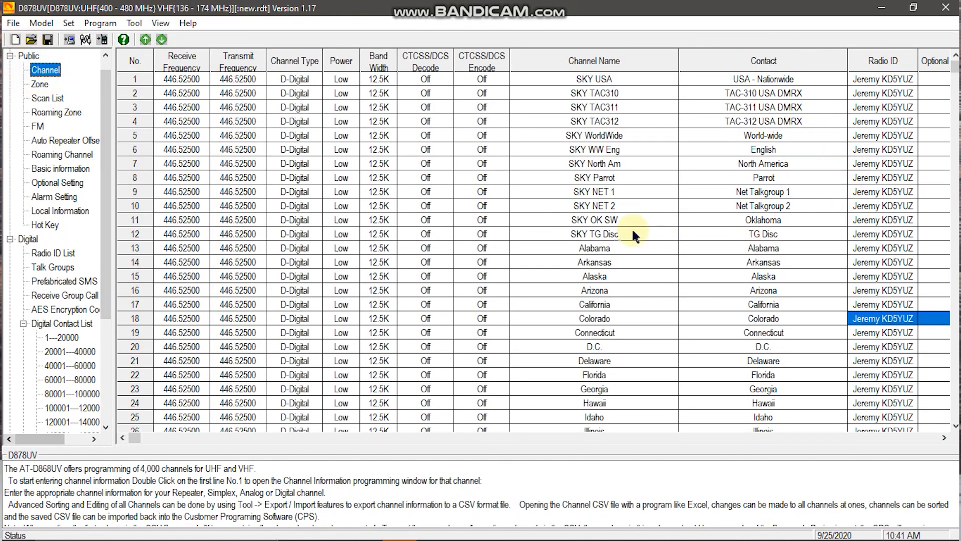
mouse_move(597, 224)
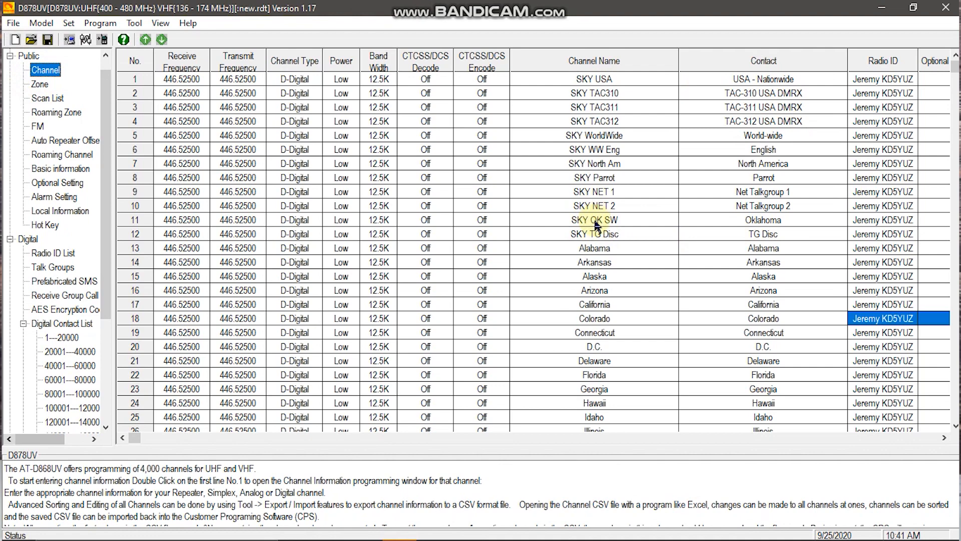
mouse_move(627, 228)
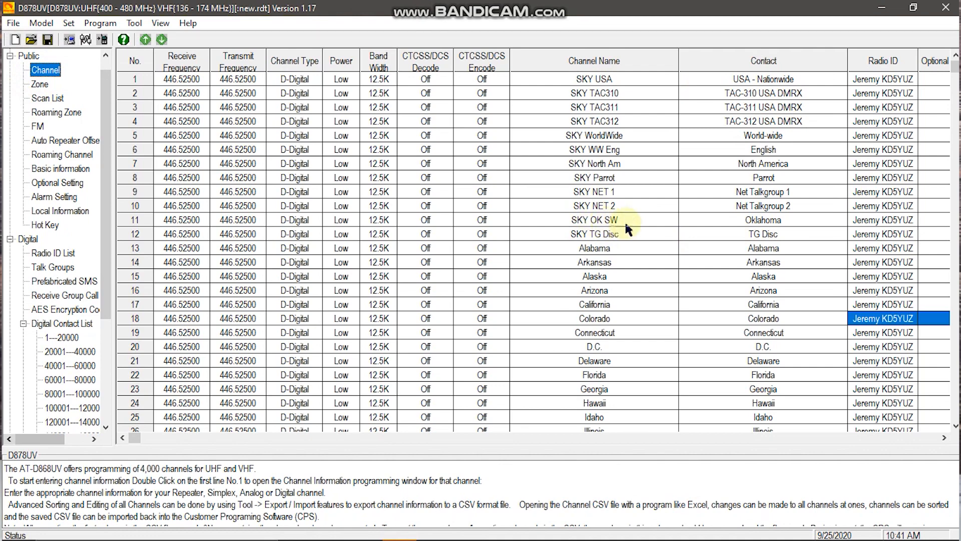
mouse_move(787, 219)
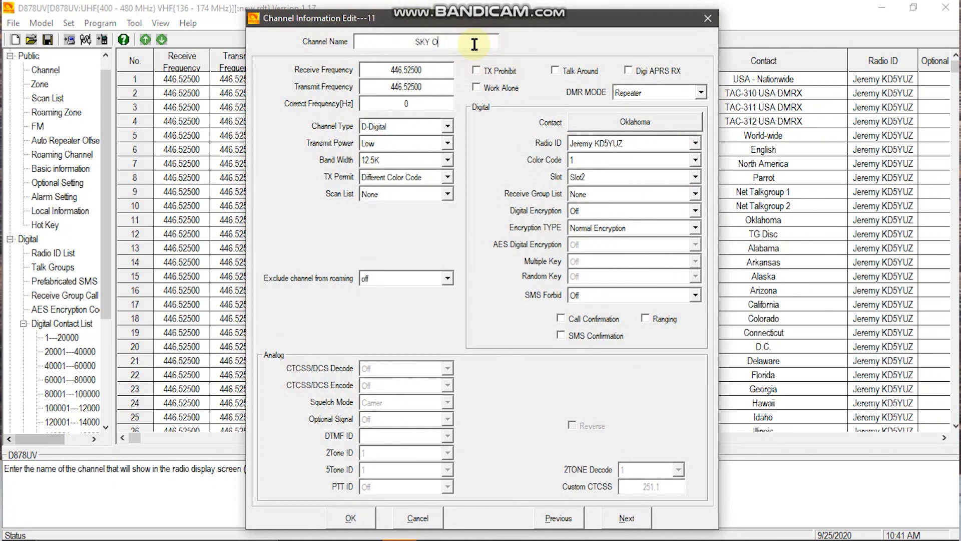
Rename channel 11 to SKY MO, assign the Missouri contact, and save the channel.
key(BackSpace)
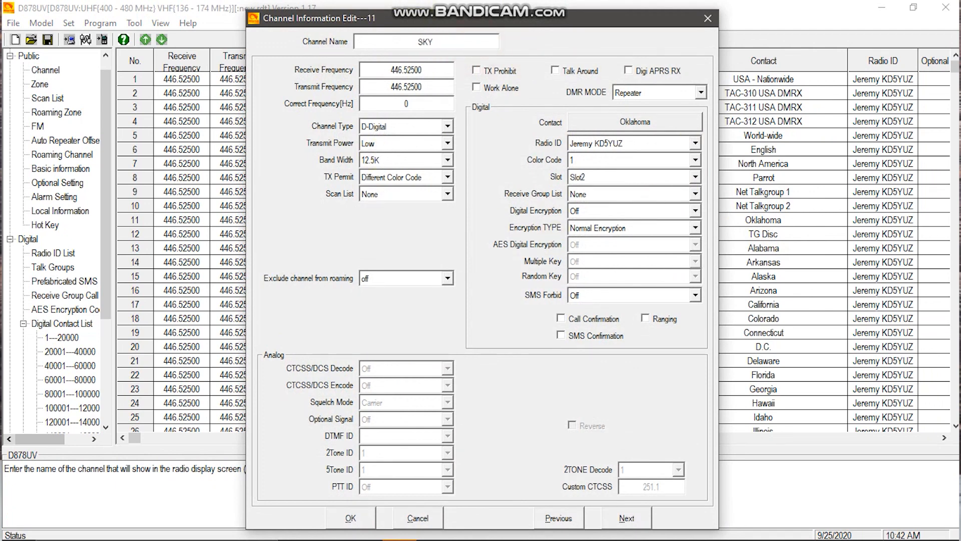
text(MO)
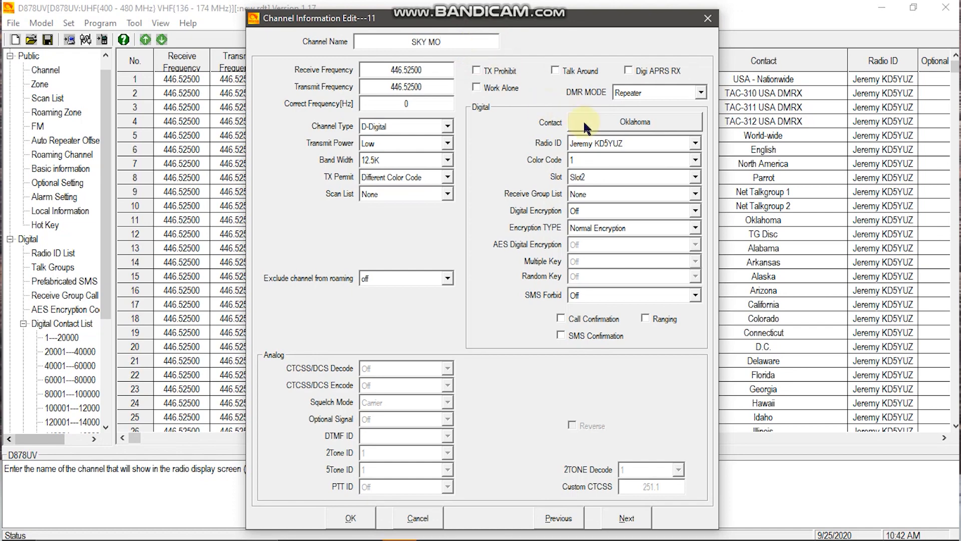
click(633, 121)
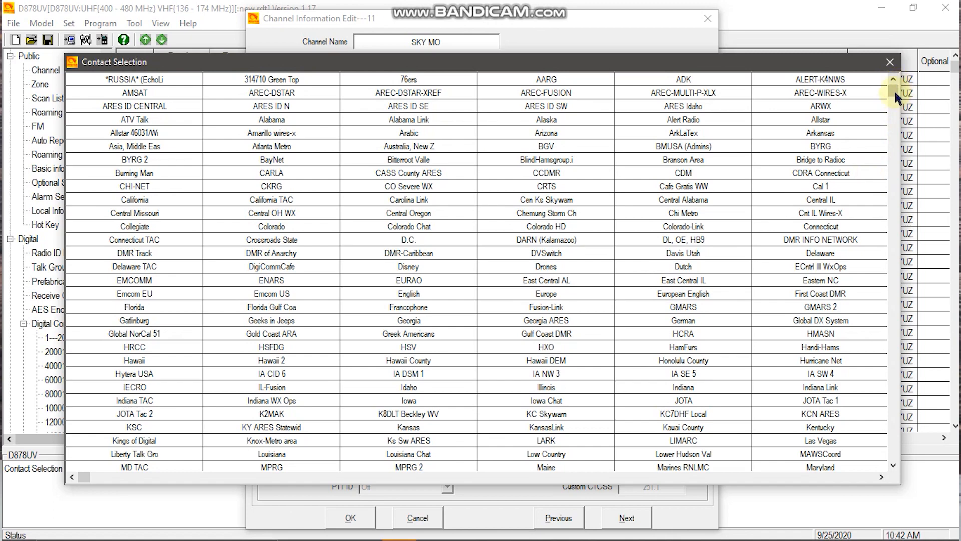
click(892, 111)
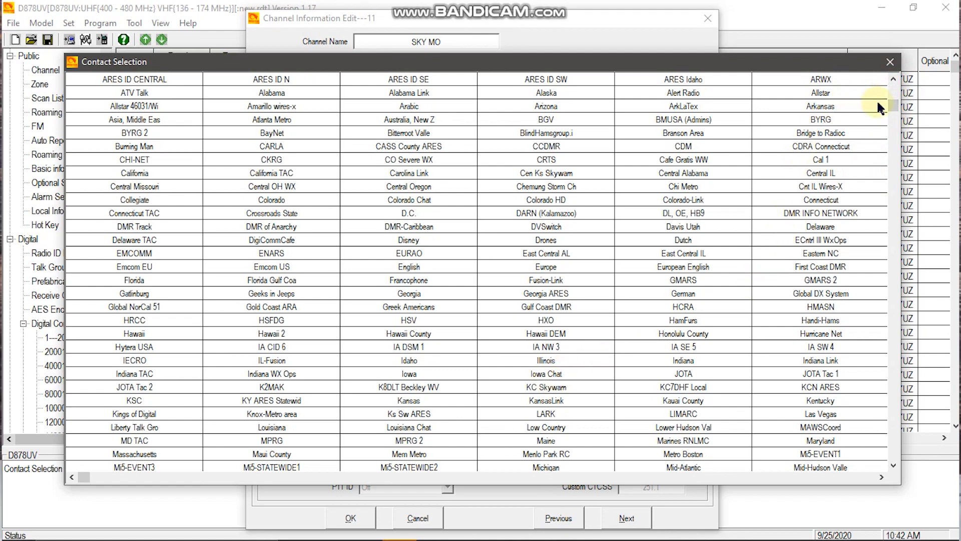
scroll(down, 3)
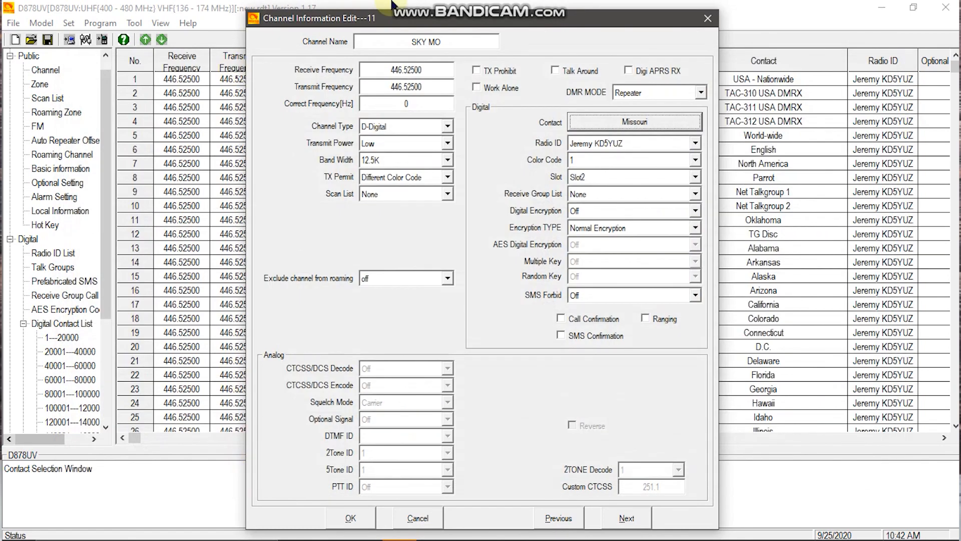
click(350, 516)
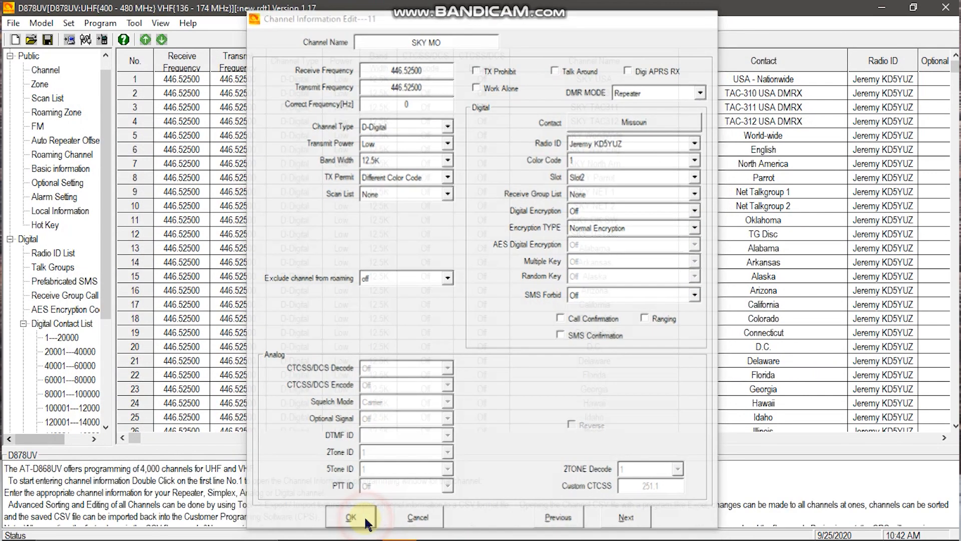
click(349, 516)
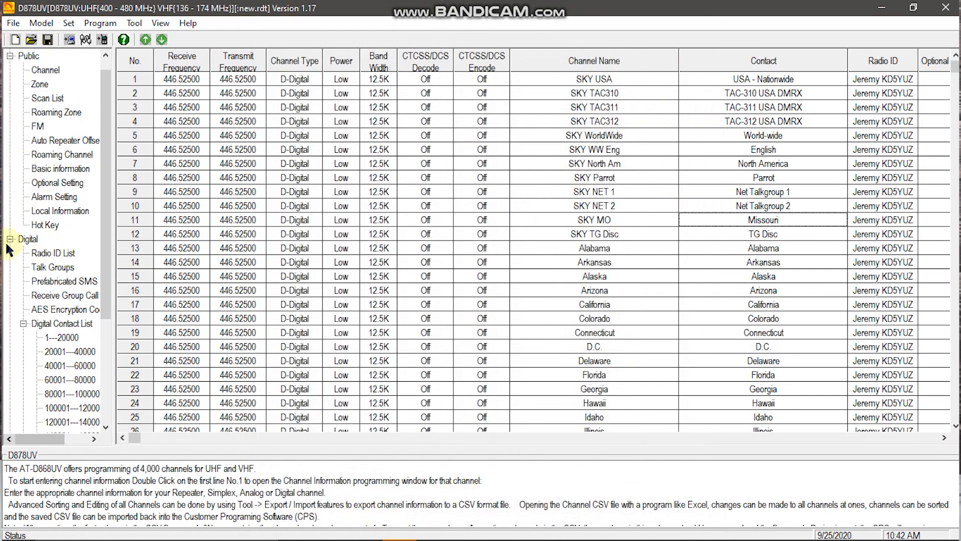
scroll(down, 3)
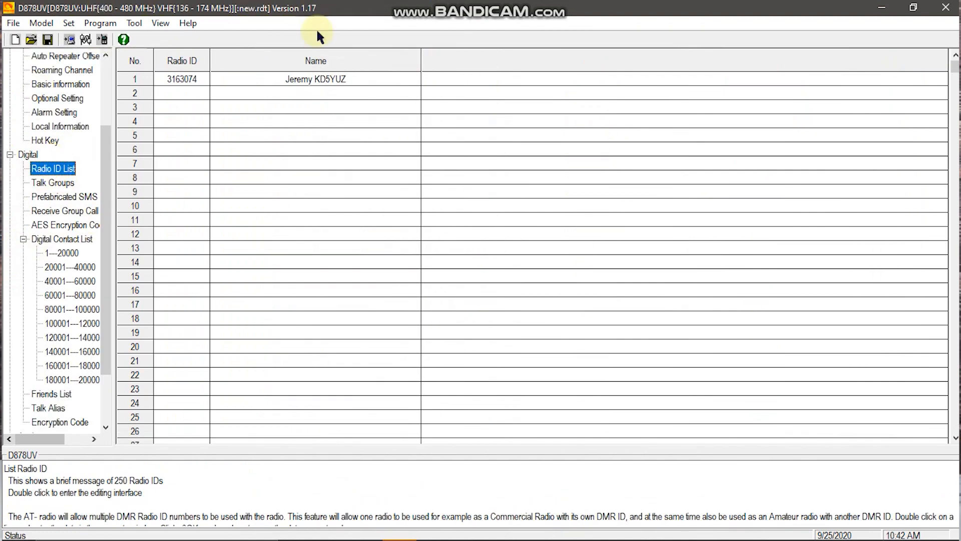
double_click(314, 79)
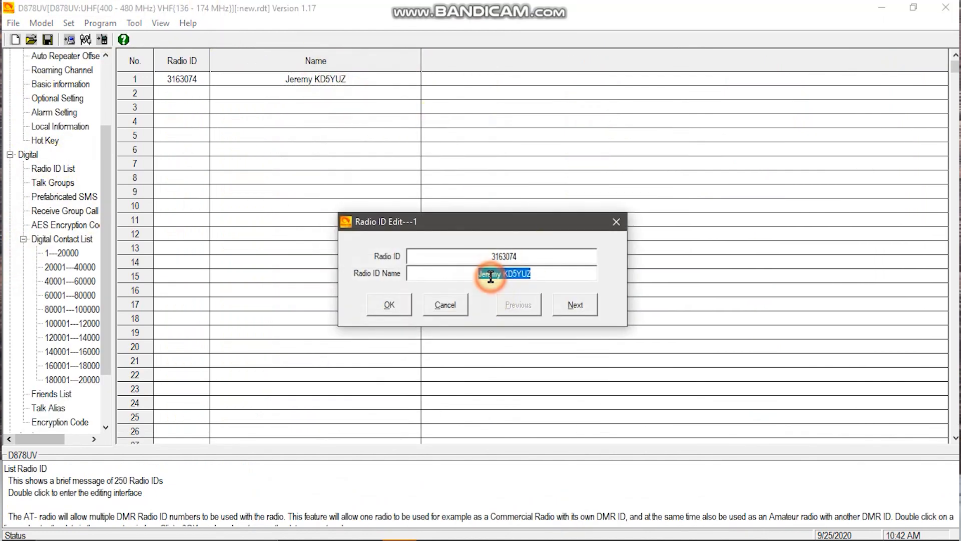
text(cO)
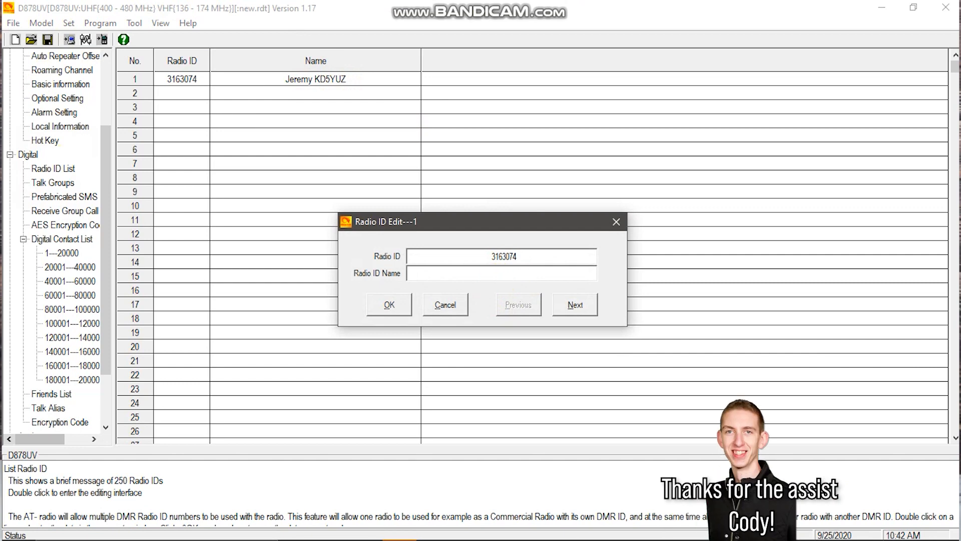
text(Cody W3AMG)
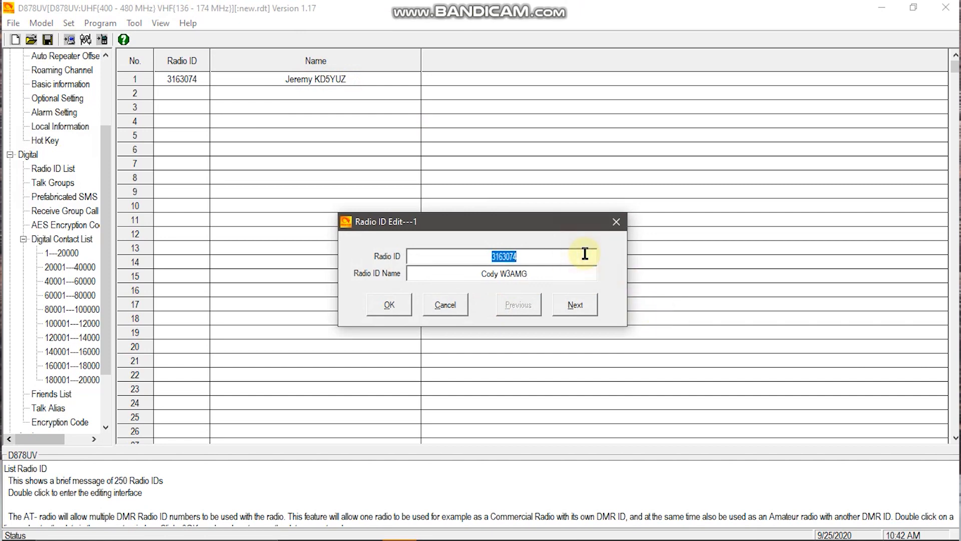
text(3)
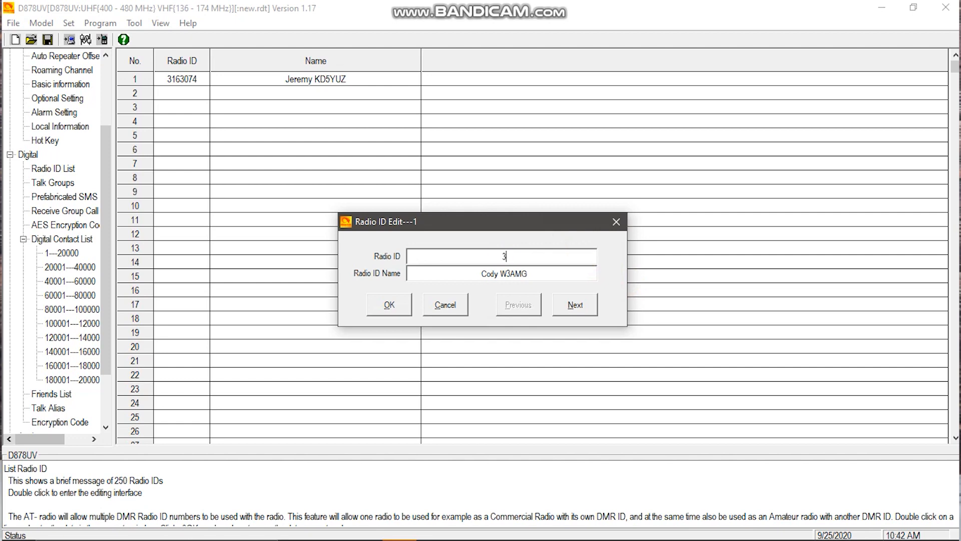
text(15268)
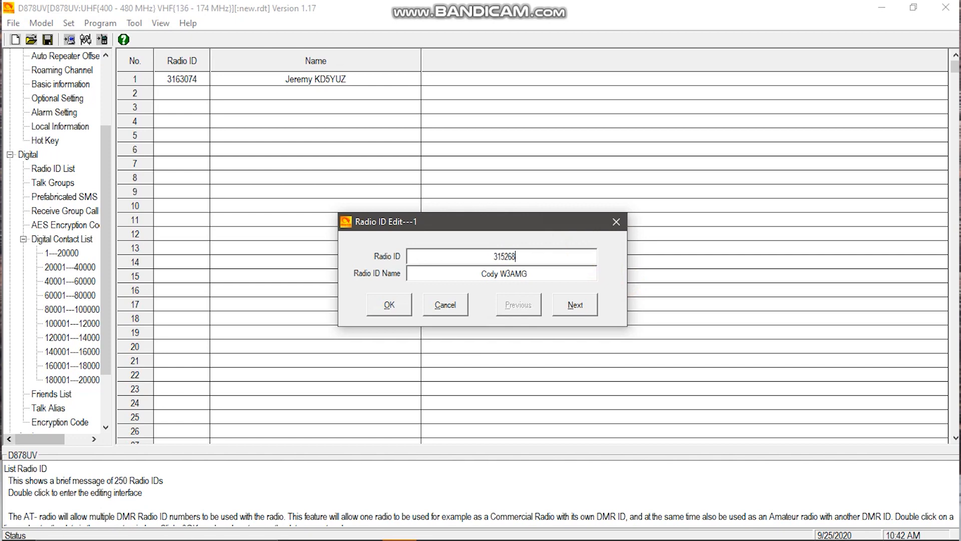
click(388, 304)
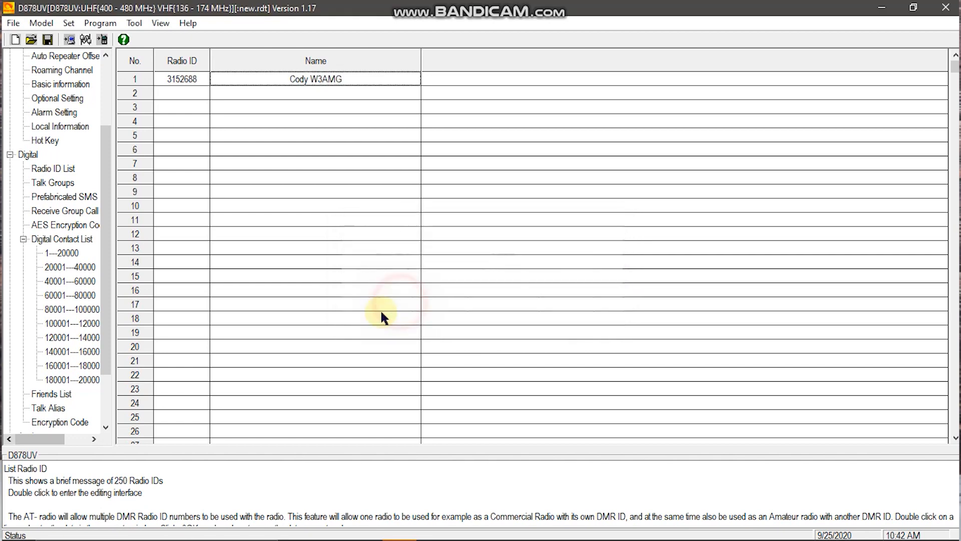
mouse_move(57, 154)
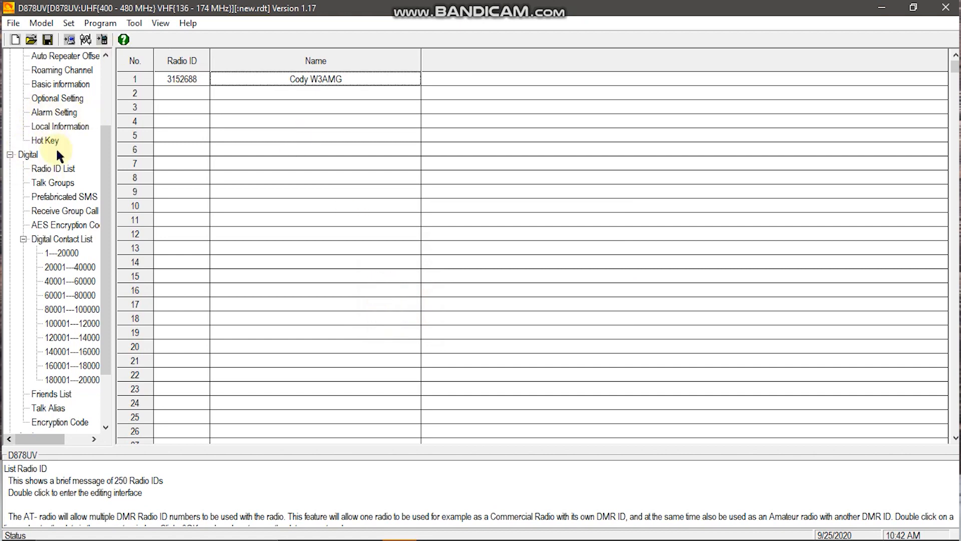
In Optional Setting, set the Work Mode display mode to Channel and save.
click(56, 197)
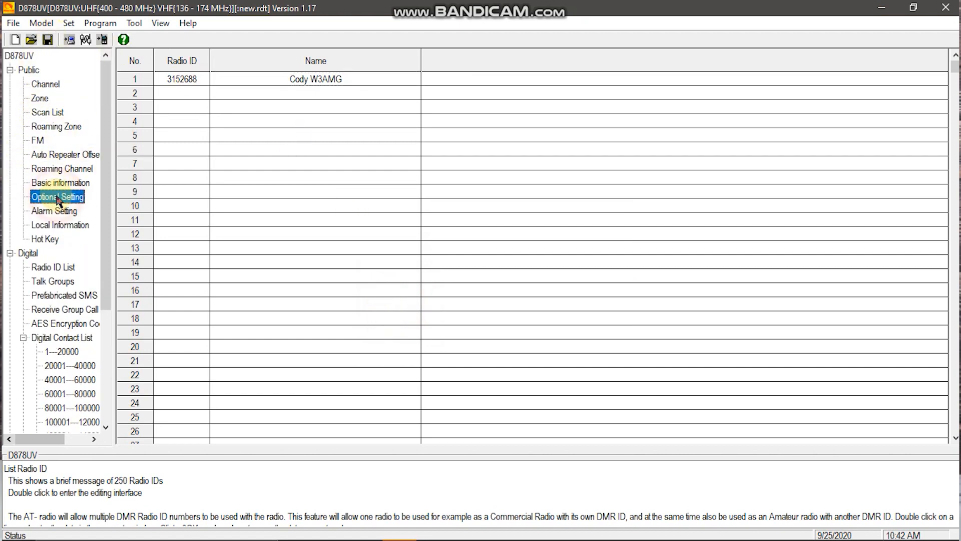
double_click(57, 197)
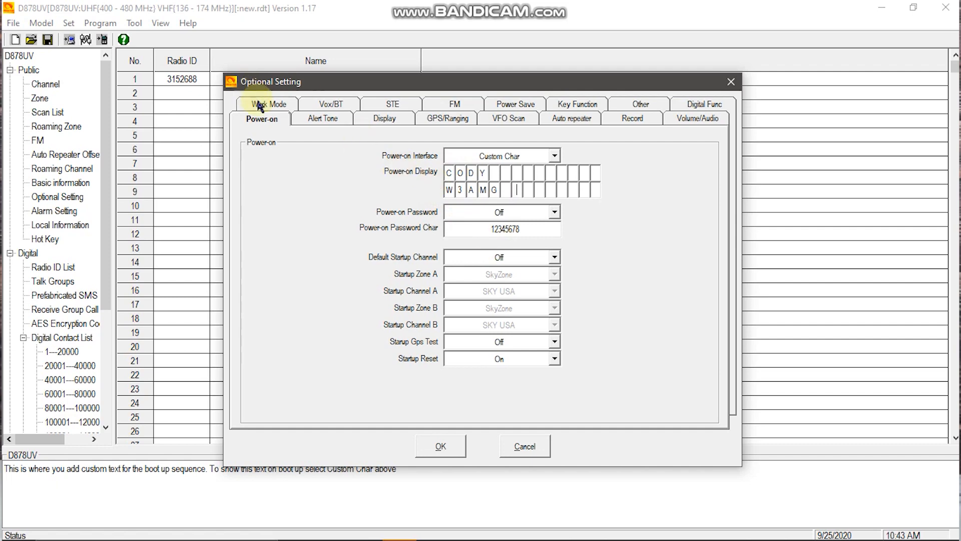
click(268, 104)
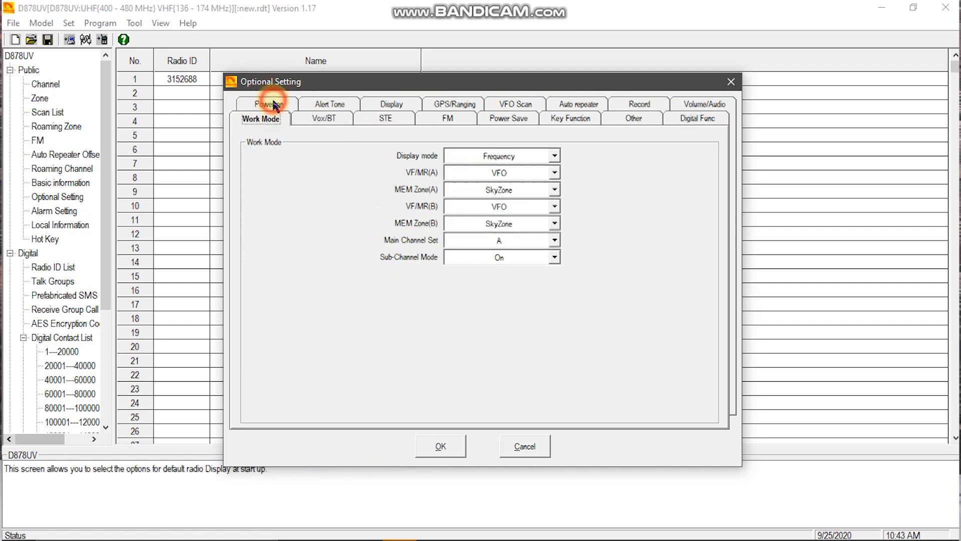
click(552, 155)
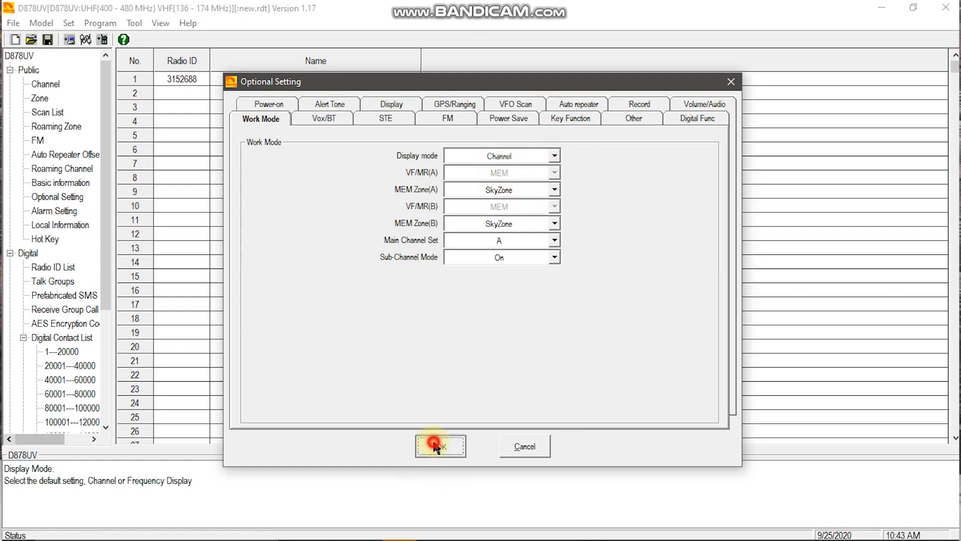
click(439, 445)
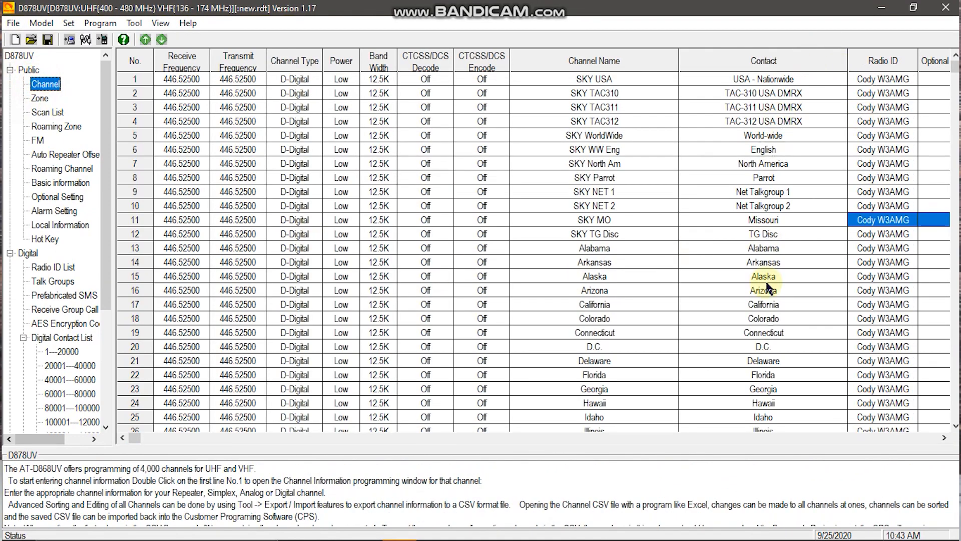
mouse_move(753, 192)
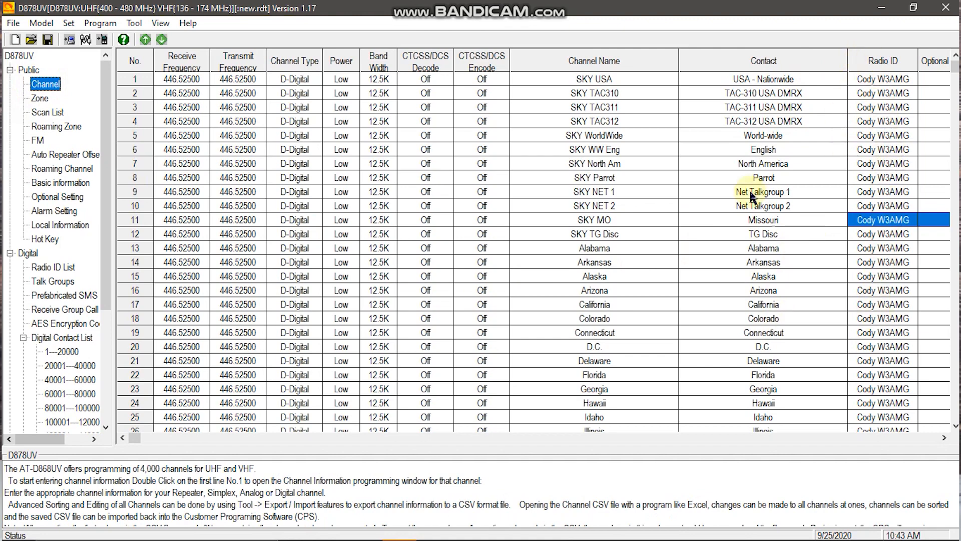
mouse_move(770, 224)
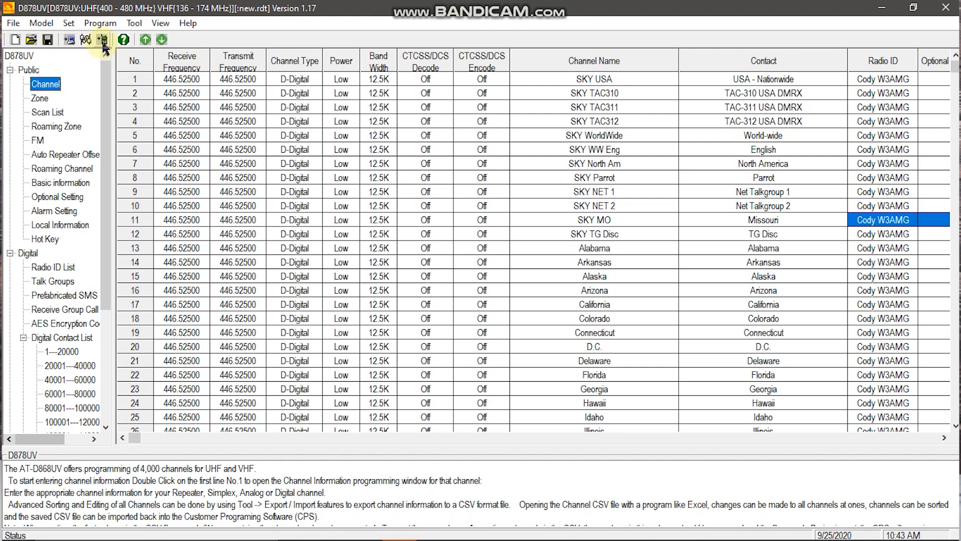
Confirm and write the digital contact list and other data to the radio.
click(104, 39)
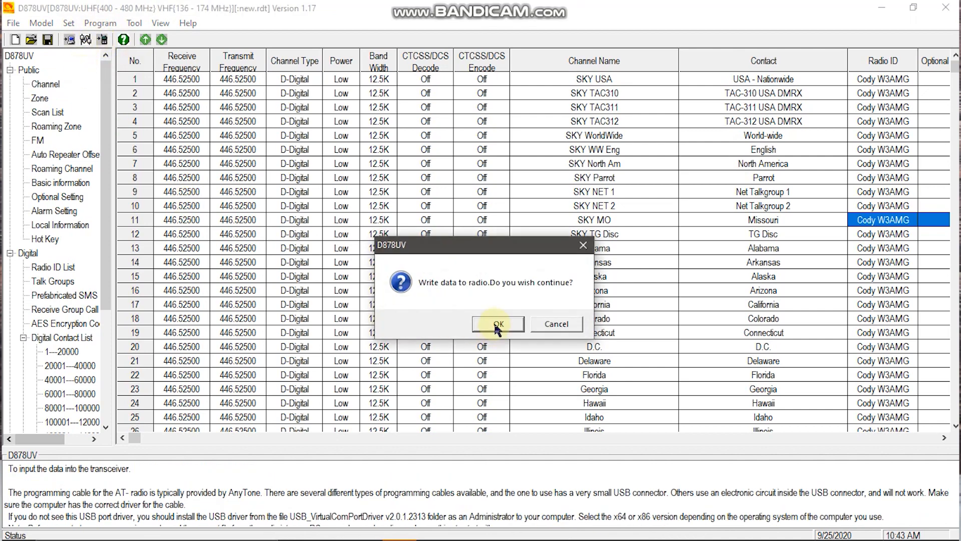
click(497, 324)
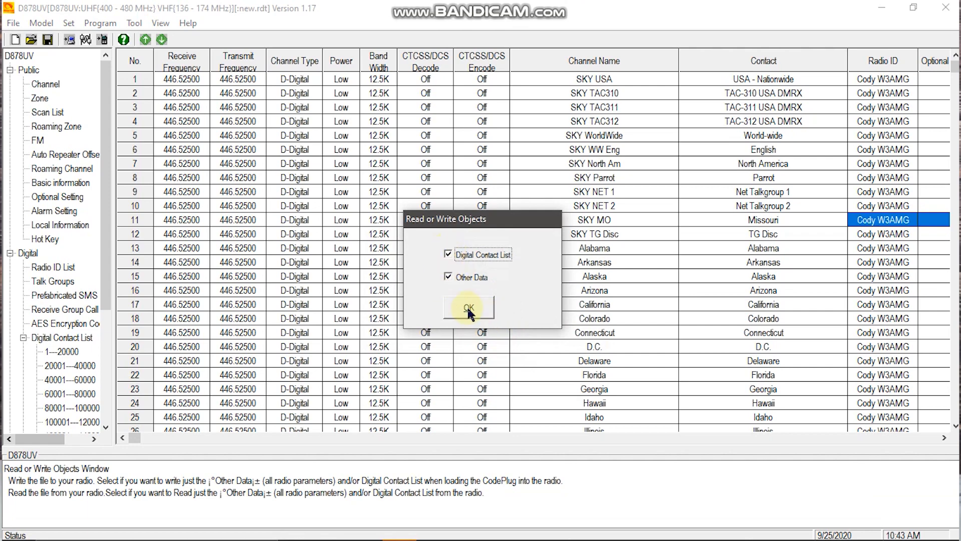
click(467, 306)
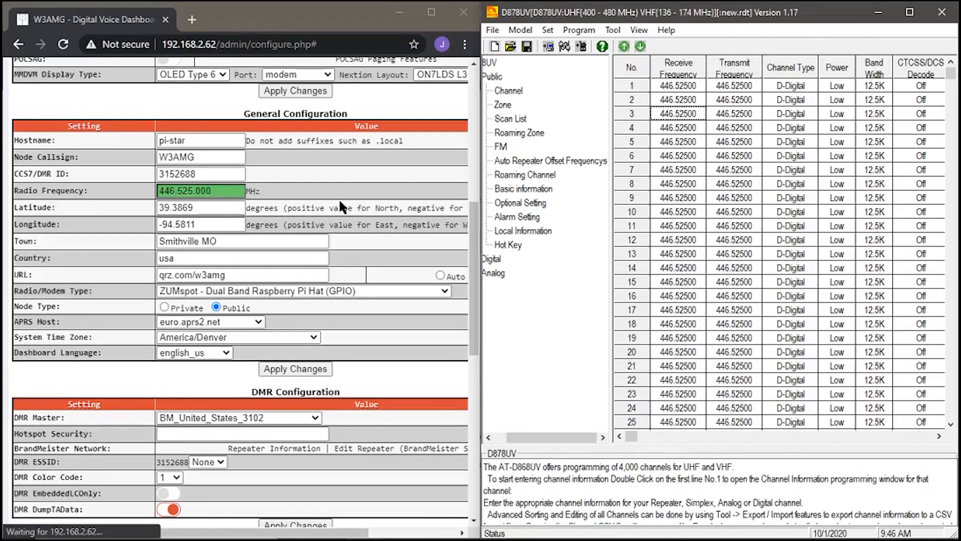
click(193, 191)
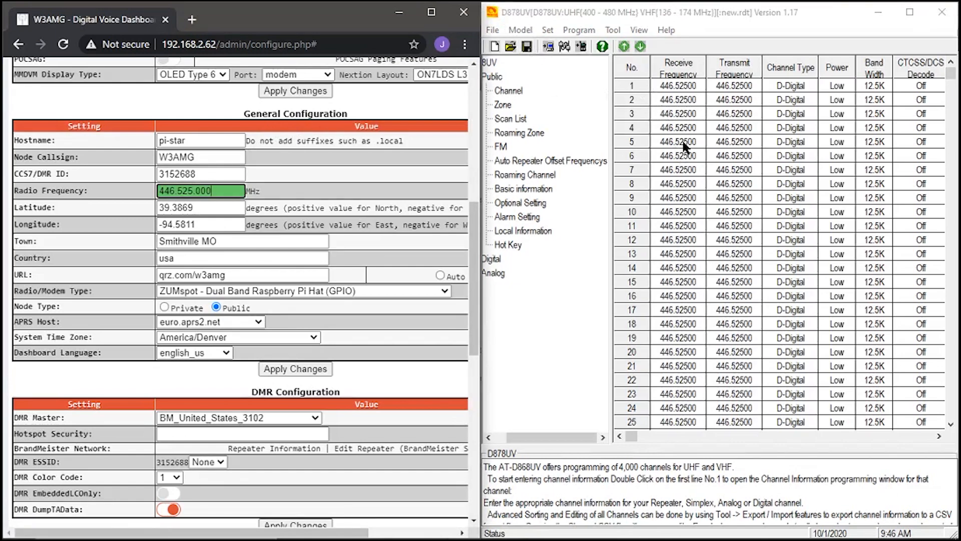
Open channel 5 to check its 446.525 MHz receive and transmit frequencies.
double_click(677, 141)
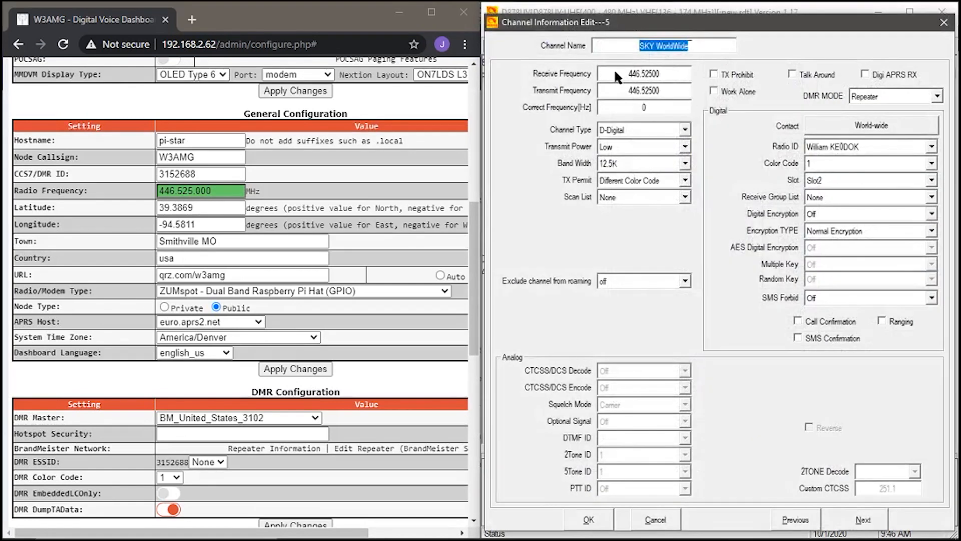
mouse_move(663, 100)
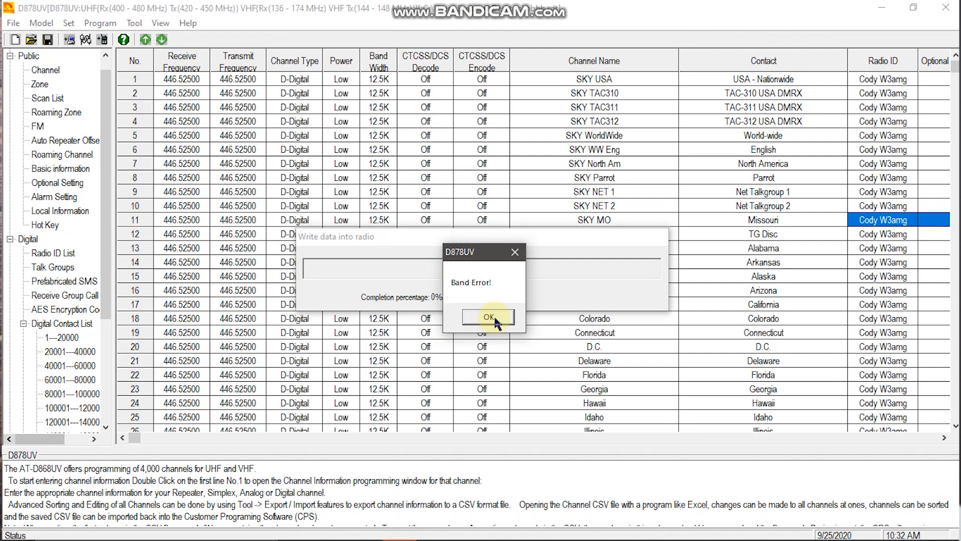
Dismiss the Band Error dialog.
click(487, 317)
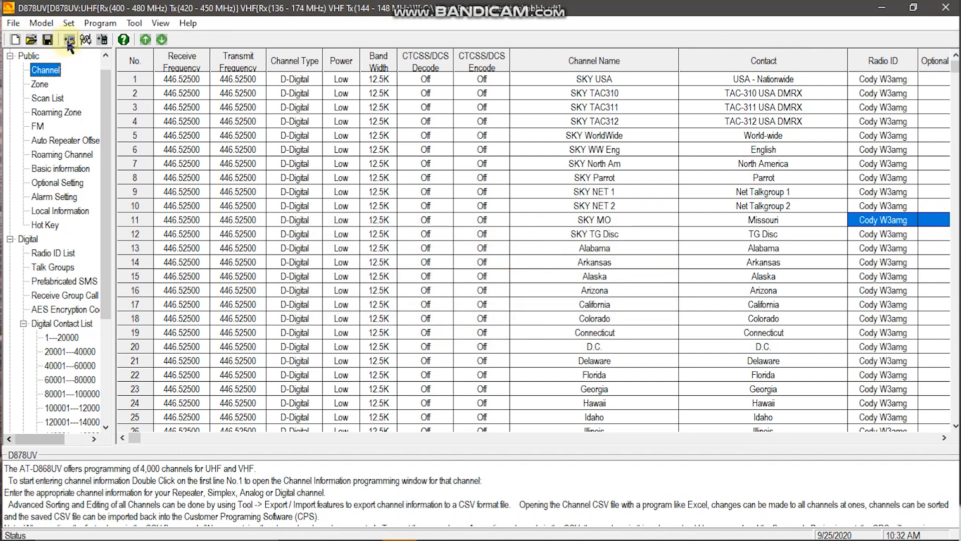
mouse_move(69, 40)
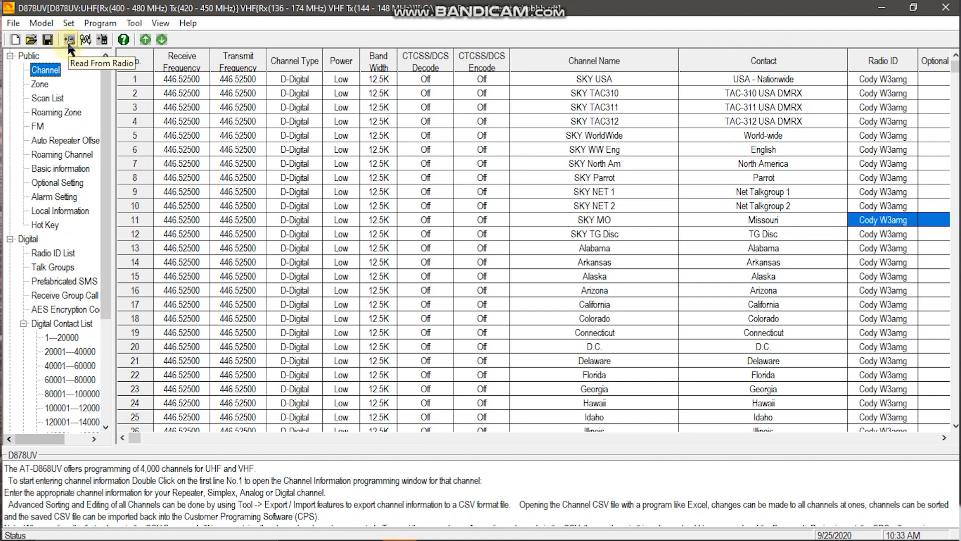
mouse_move(69, 47)
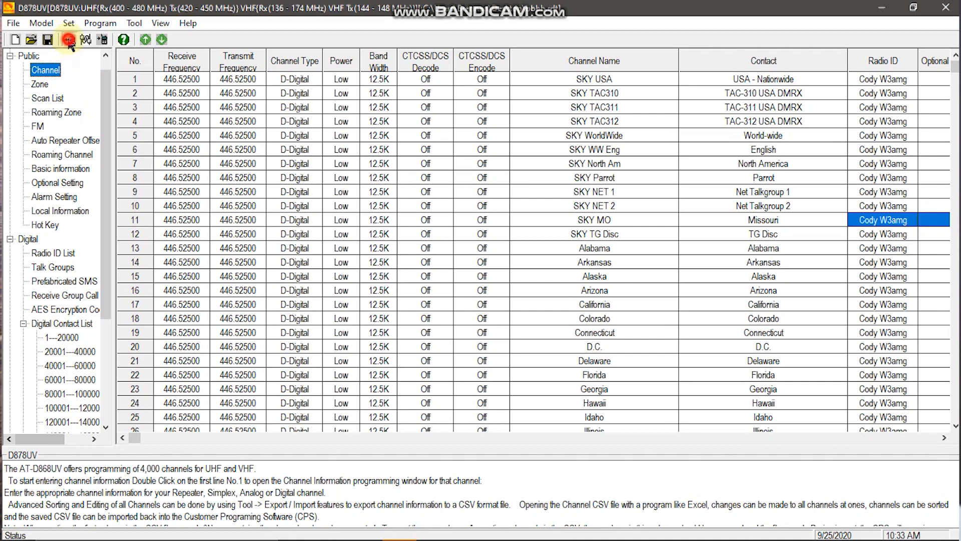
Save over bbbb.rdt, then read the radio's data, loading its eight default channels.
click(47, 39)
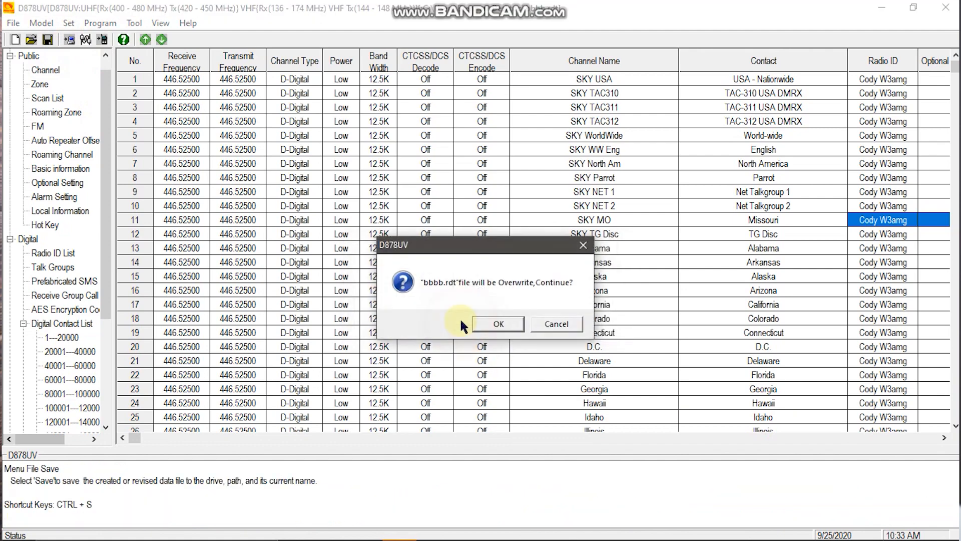
click(497, 324)
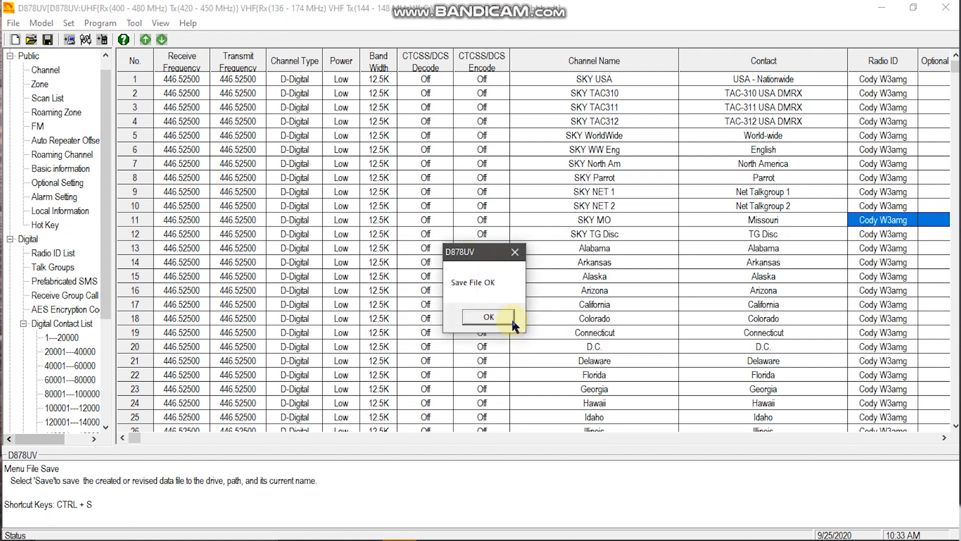
click(487, 317)
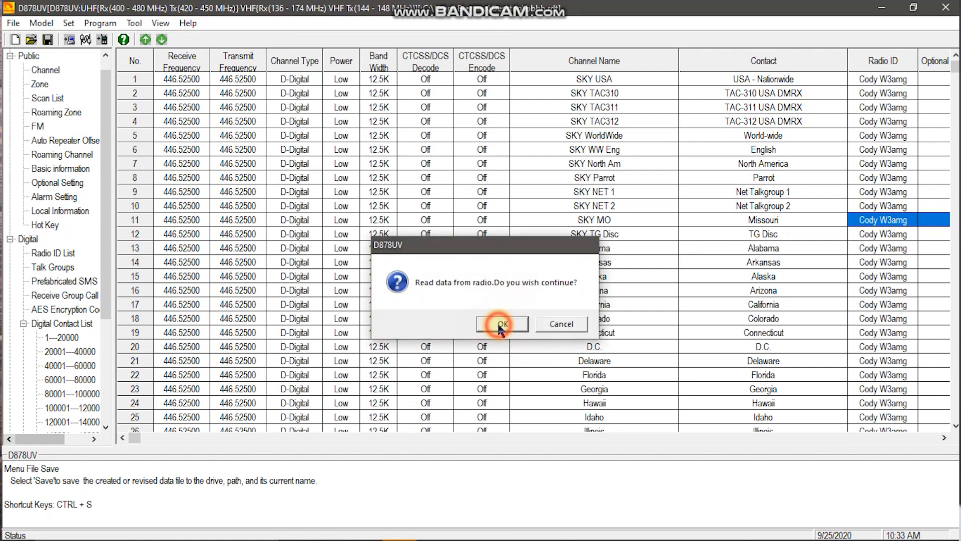
click(501, 323)
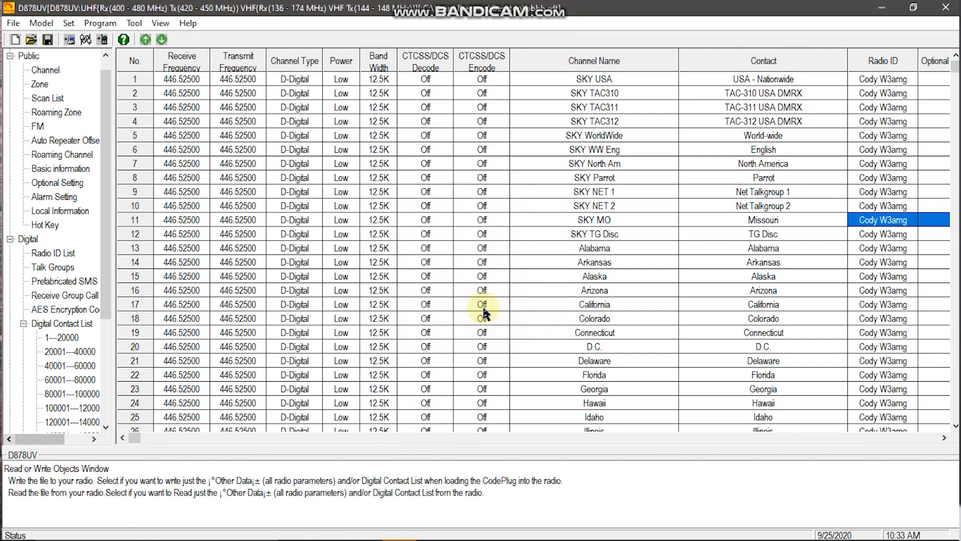
click(145, 39)
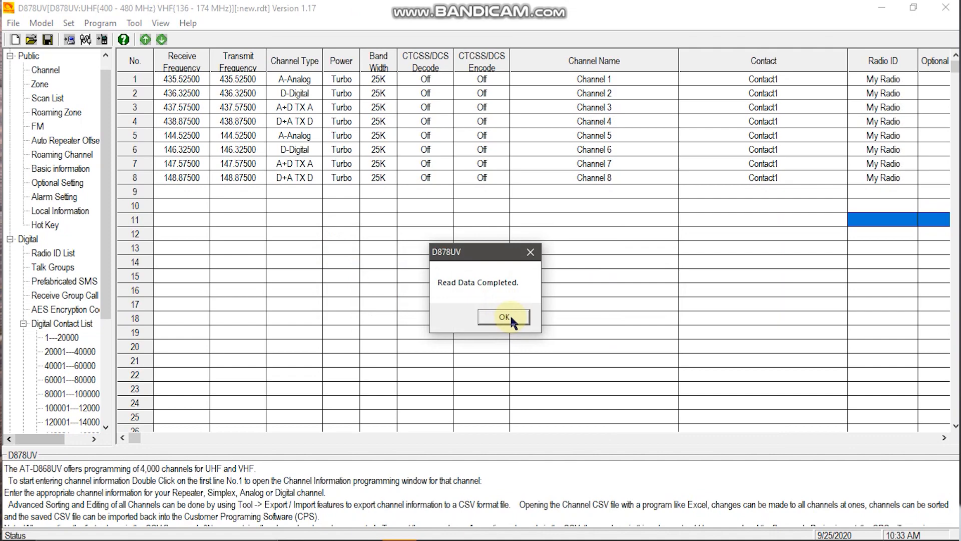
click(504, 317)
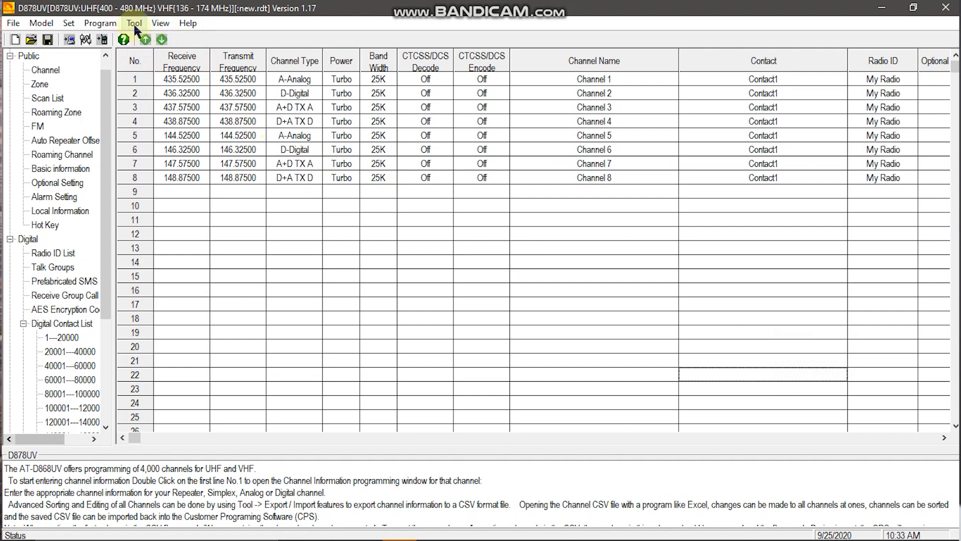
Import from the file list C:\New Code plug.LST and confirm the import.
click(135, 22)
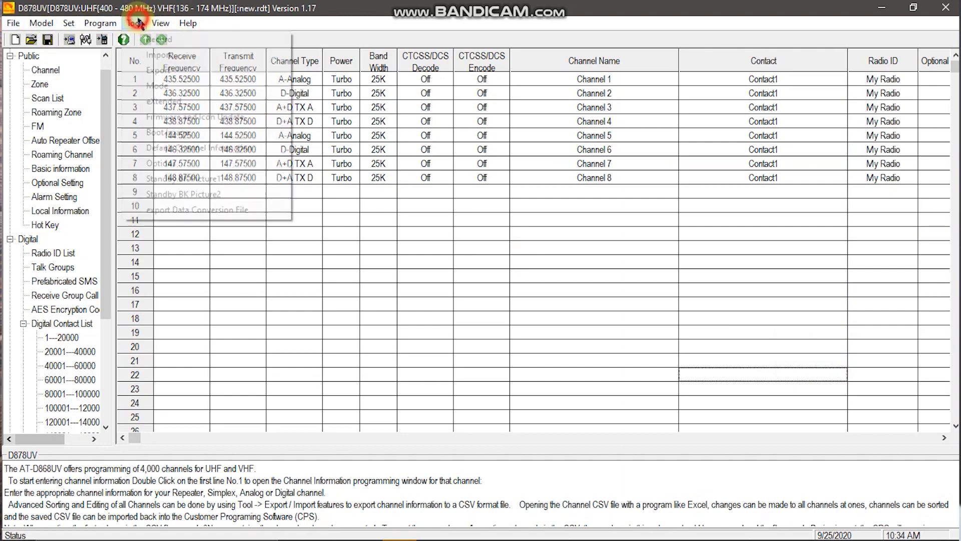
click(160, 54)
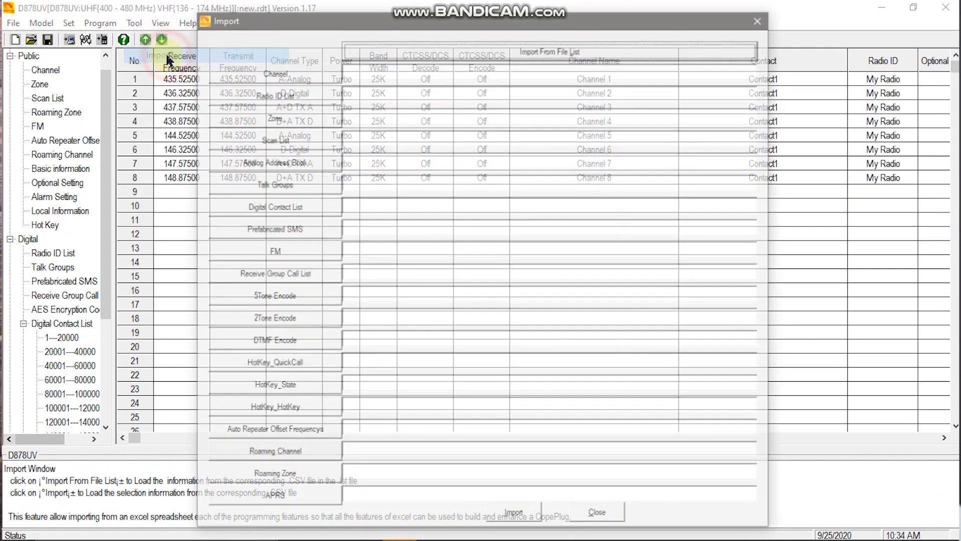
click(558, 52)
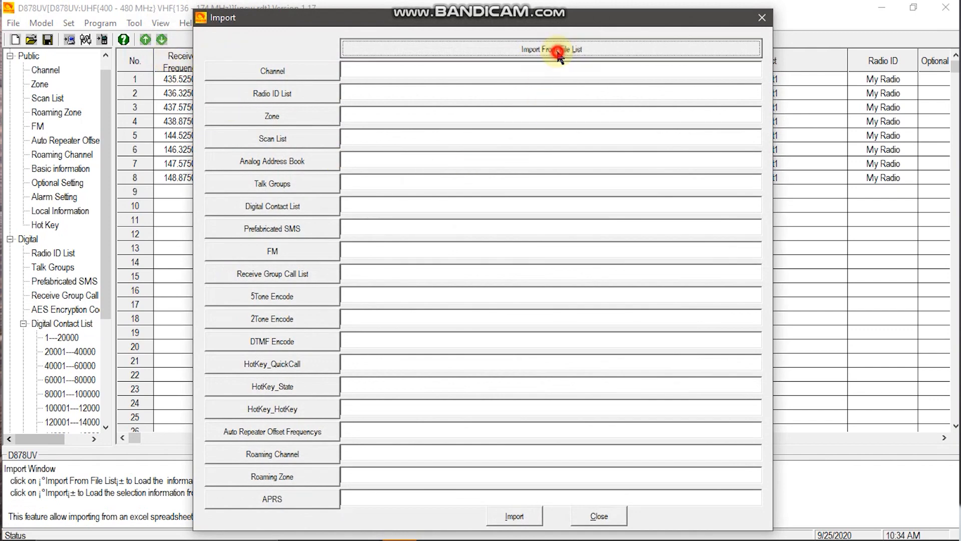
click(549, 49)
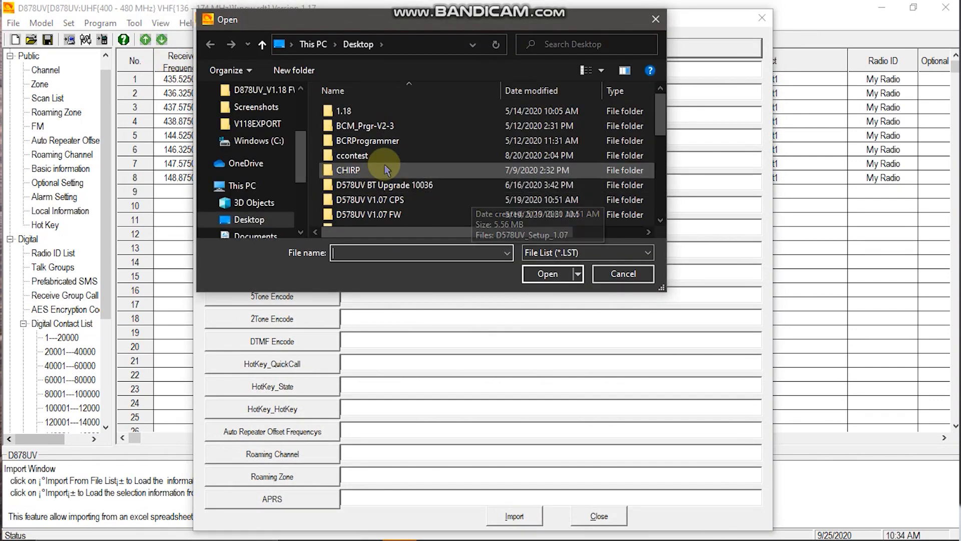
click(241, 185)
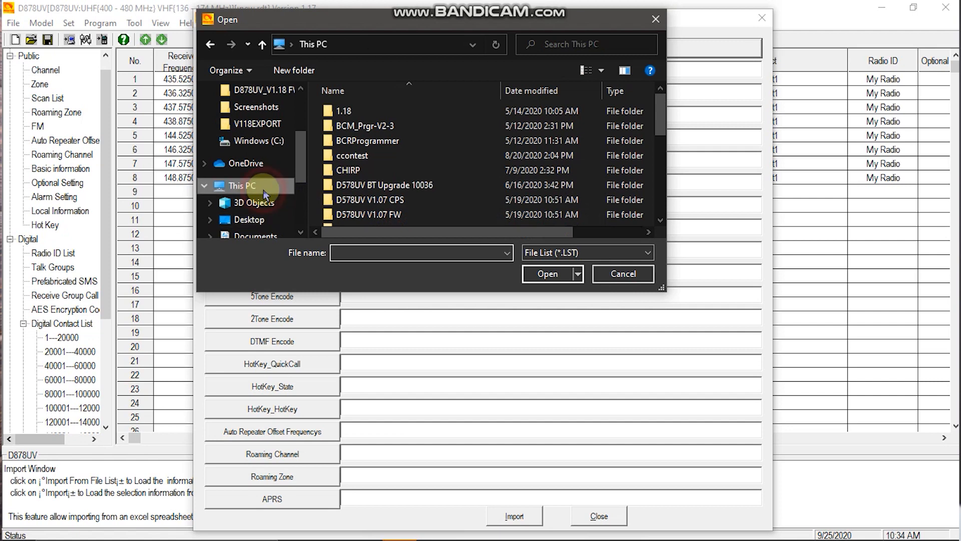
click(240, 185)
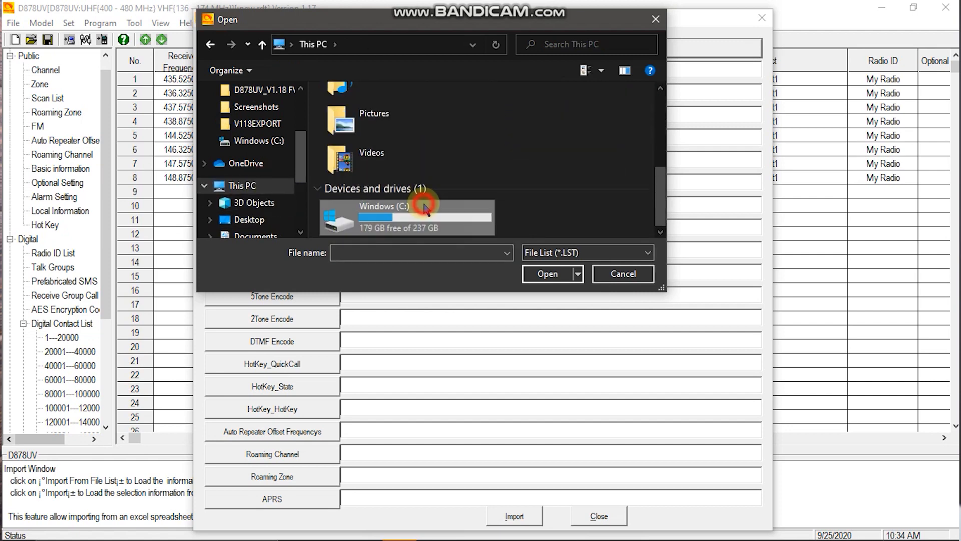
double_click(407, 211)
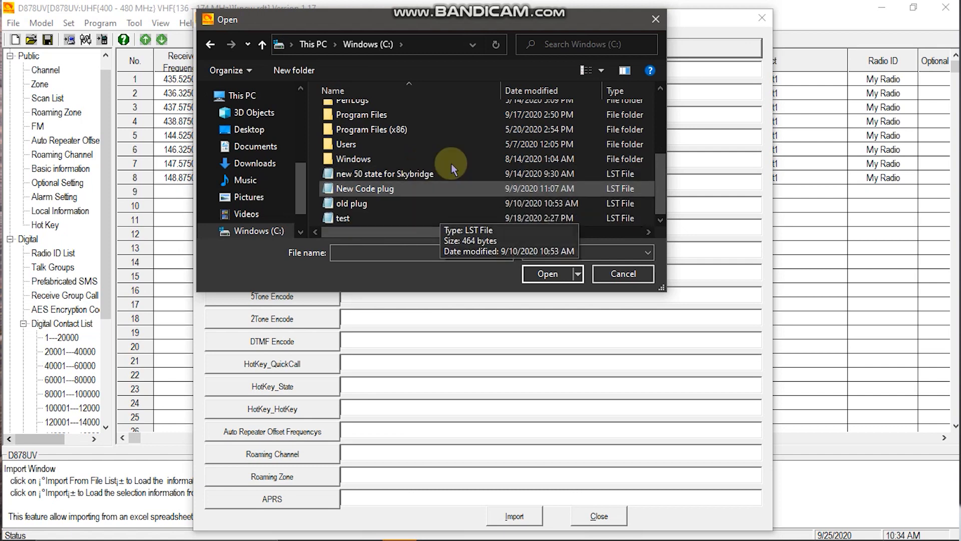
mouse_move(461, 199)
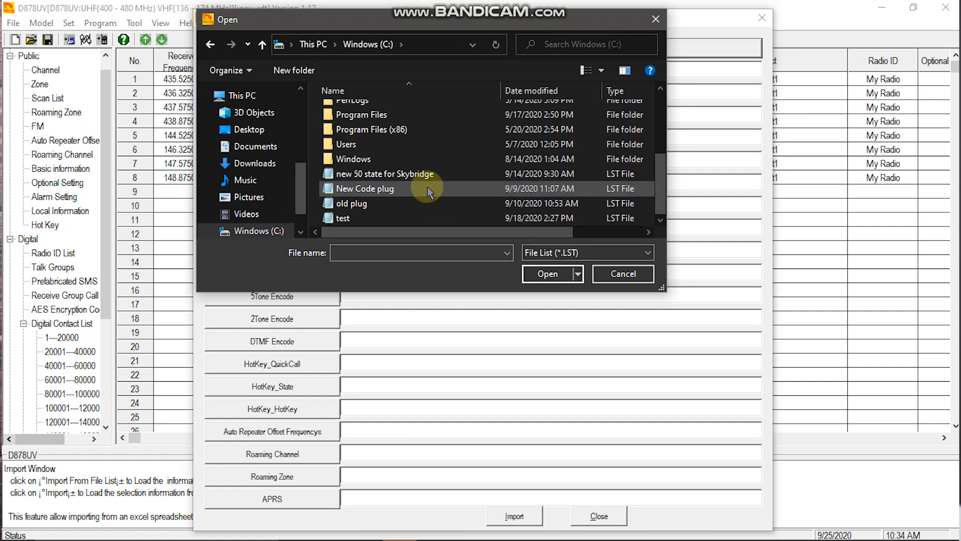
double_click(363, 189)
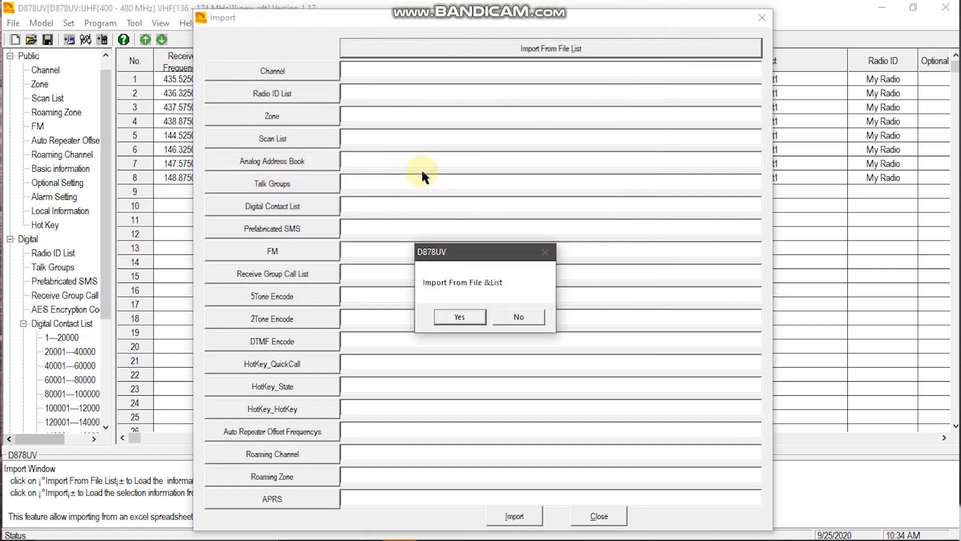
mouse_move(495, 301)
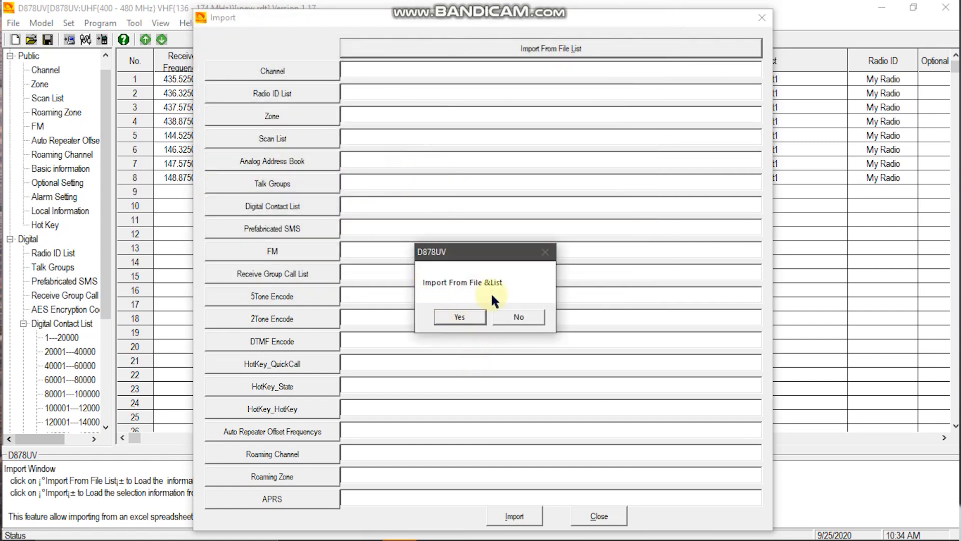
click(459, 317)
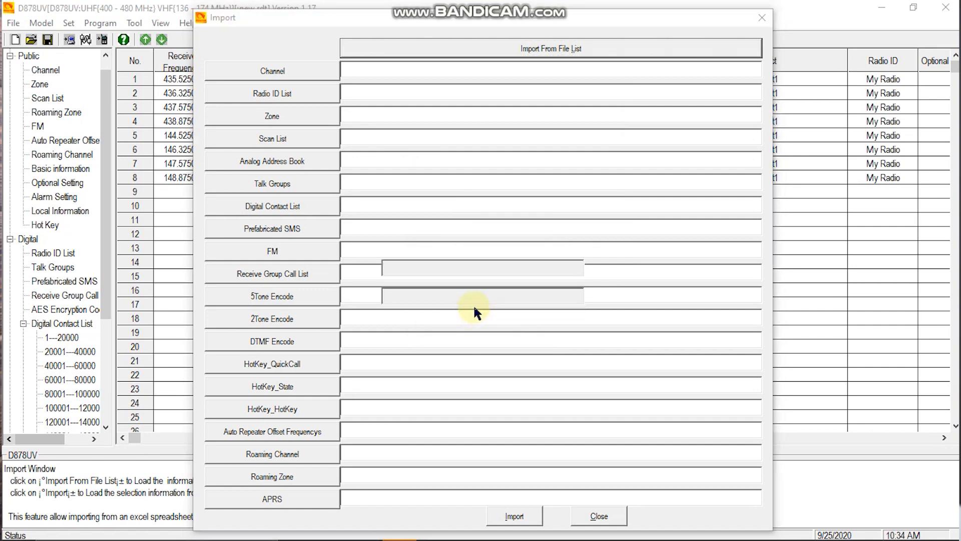
click(513, 515)
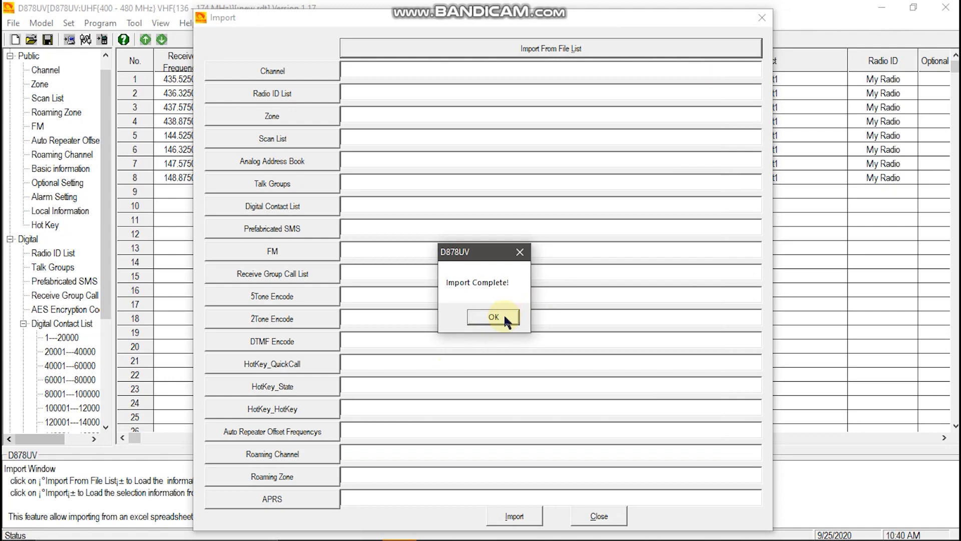
Clear the import and port error messages, select COM3, and write the codeplug to the radio.
click(494, 316)
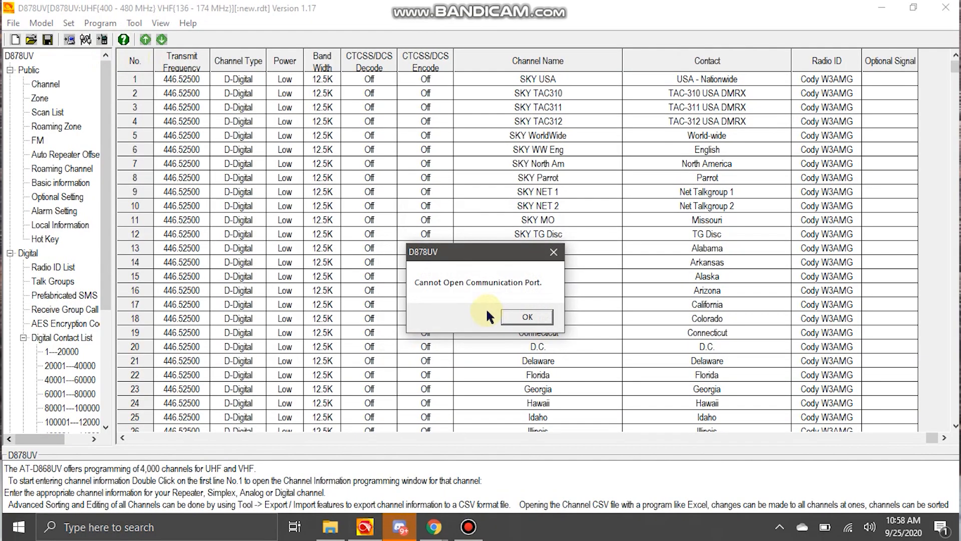
click(526, 316)
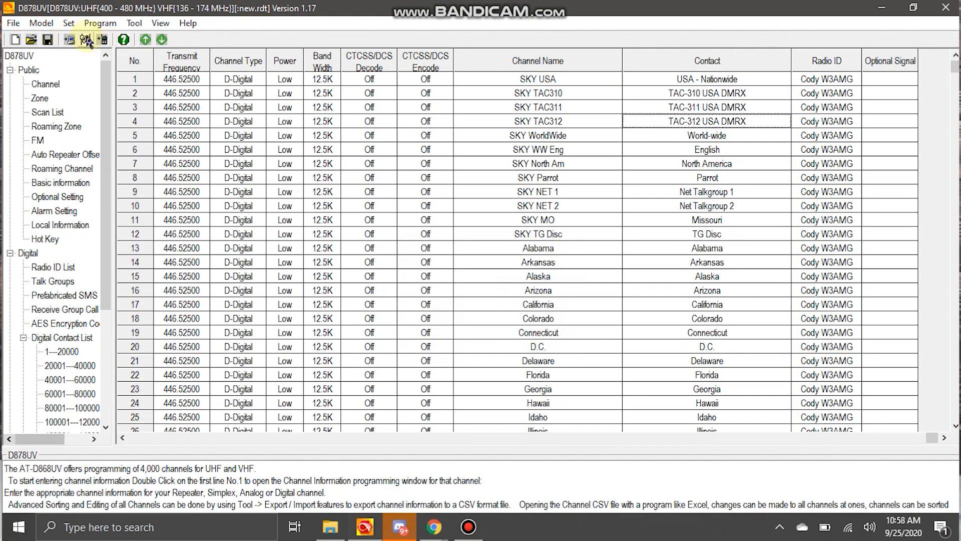
click(86, 38)
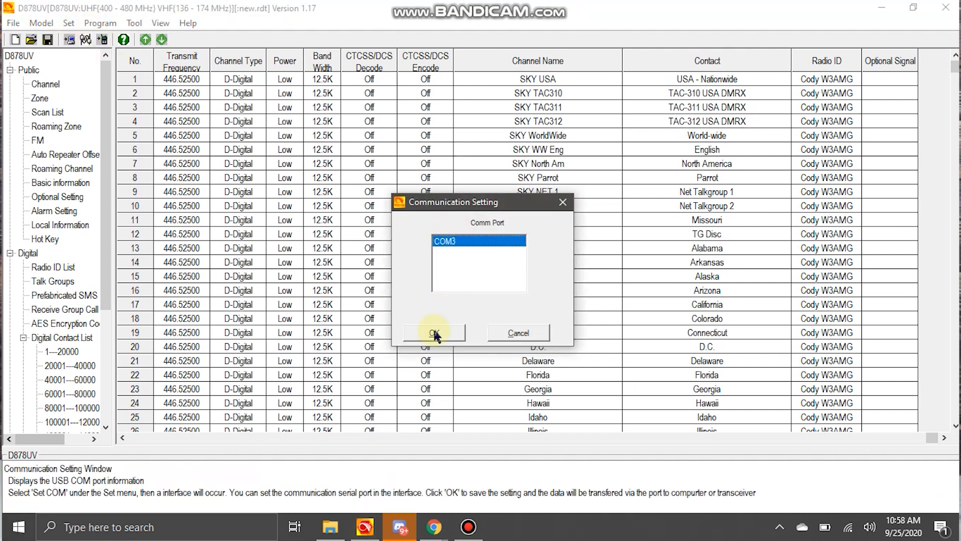
click(434, 333)
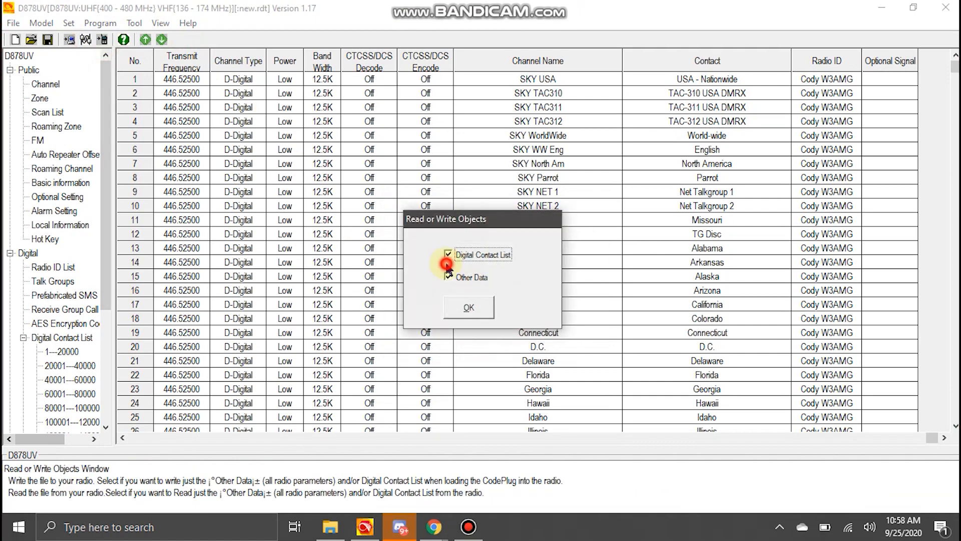
click(467, 307)
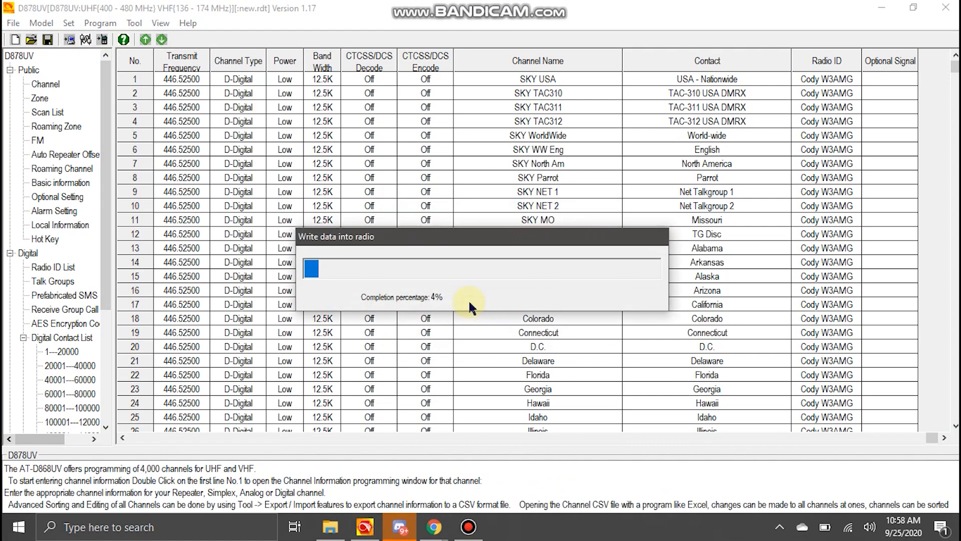